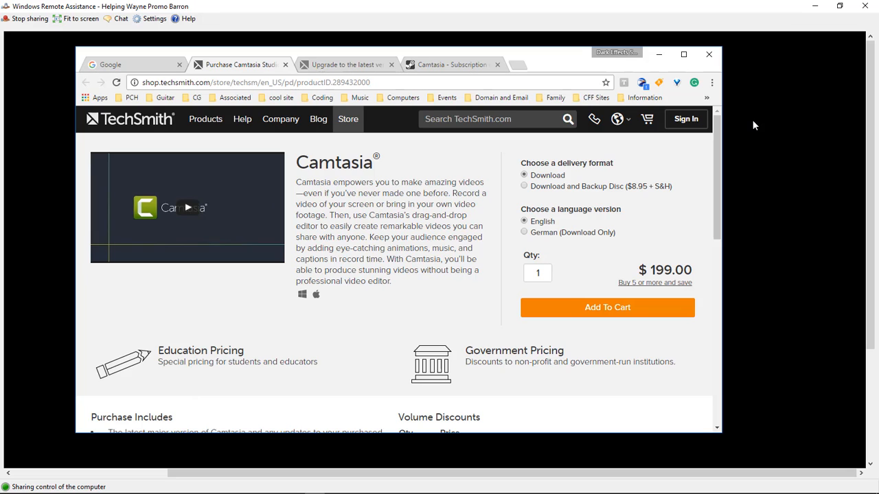
Step: Compare the $99.50 Camtasia upgrade tab with the $199.00 purchase tab, ending on the upgrade page
left_click(346, 64)
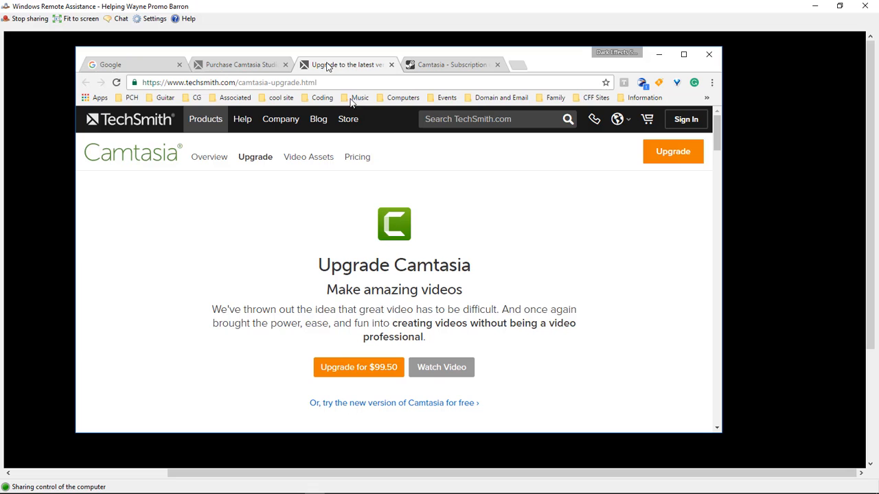
mouse_move(346, 342)
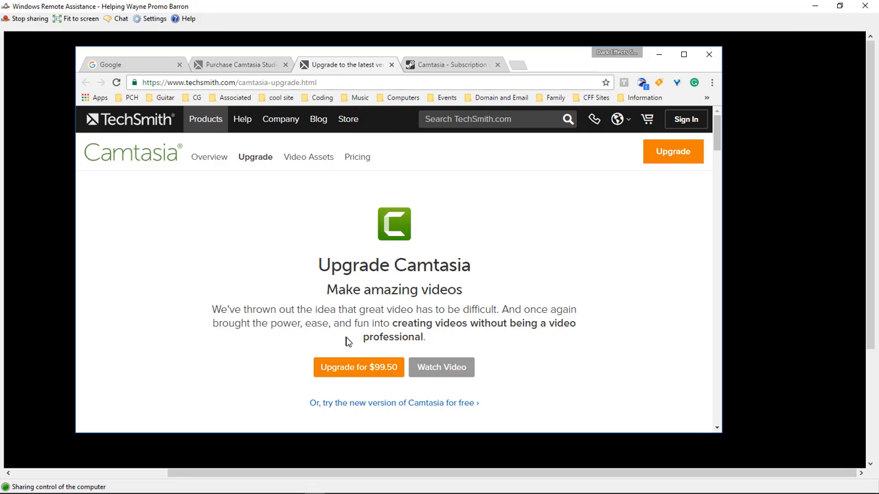
mouse_move(358, 368)
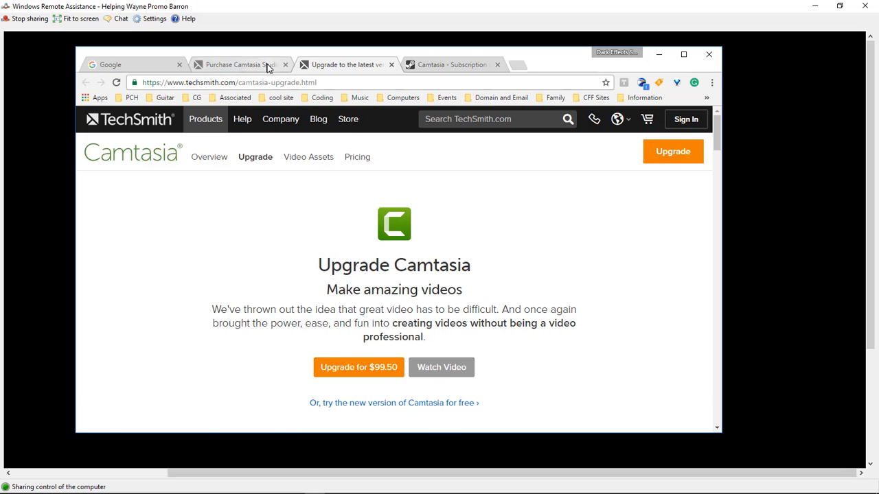
left_click(237, 64)
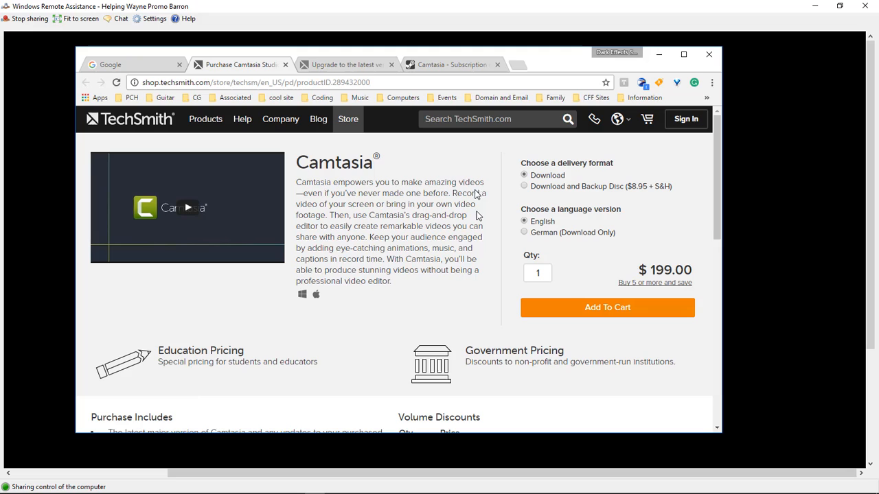
left_click(343, 64)
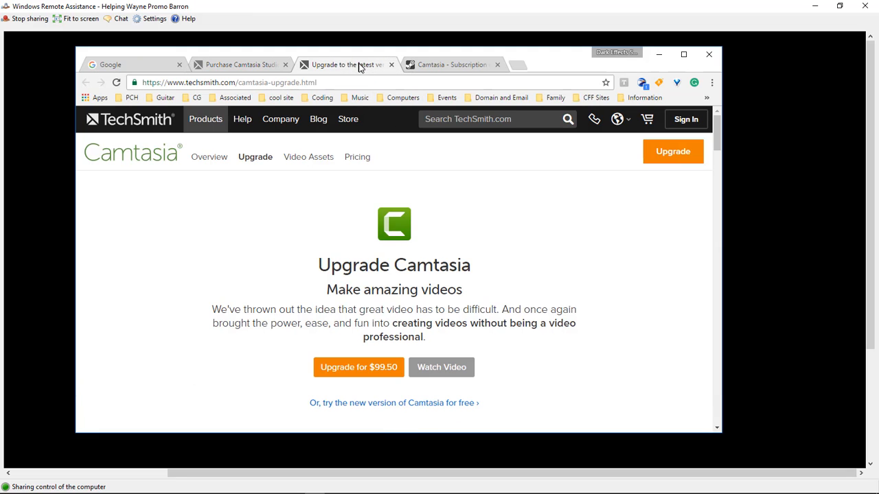
mouse_move(554, 342)
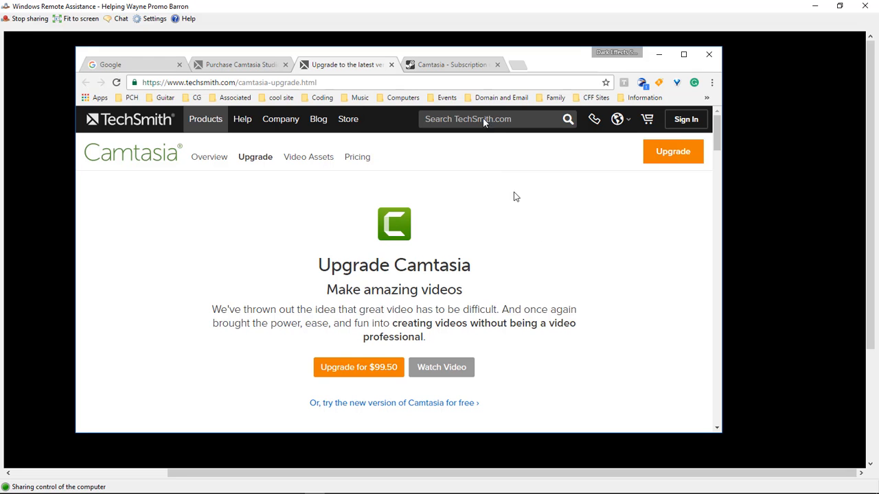
Step: Bring up the Steam tab listing Camtasia Studio's $9.99 monthly subscription
left_click(452, 64)
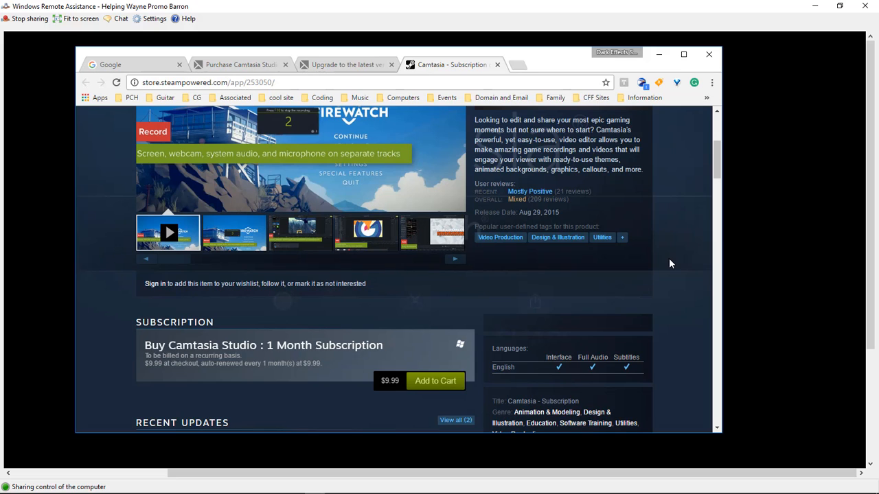
mouse_move(855, 178)
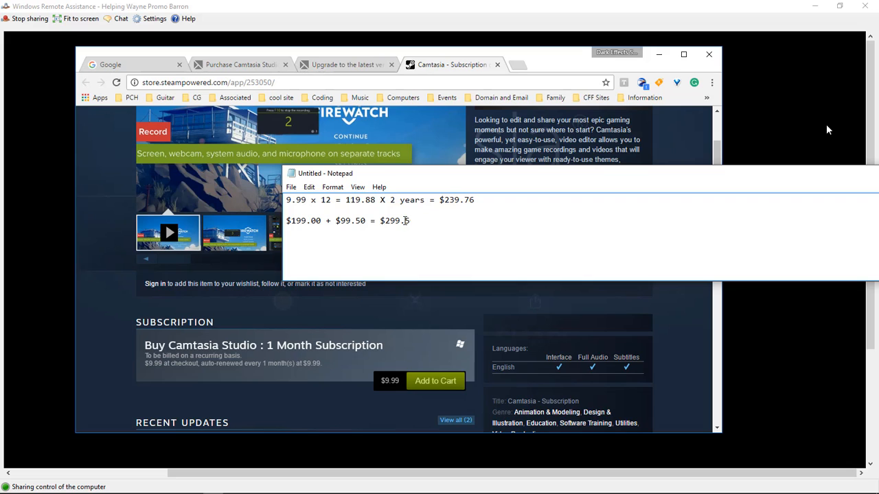
Step: Finish the $299.50 figure and highlight the $239.76 subscription and $199.00 purchase totals in Notepad
type("0")
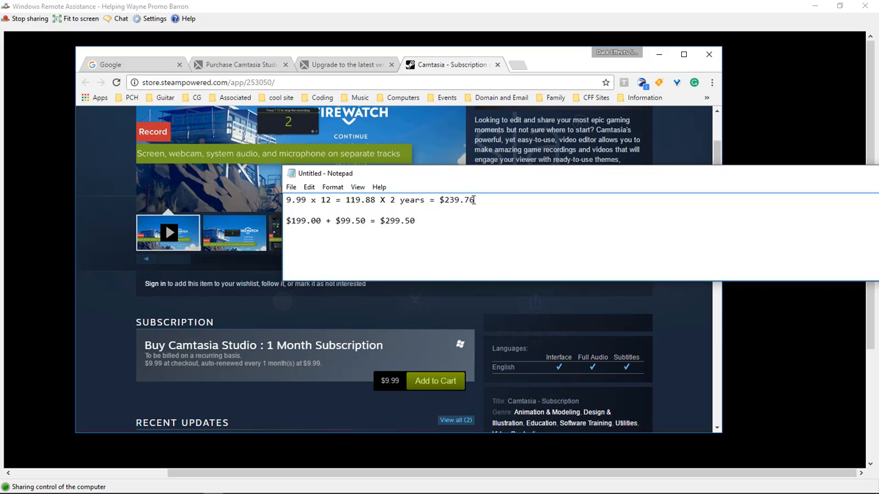
double_click(459, 200)
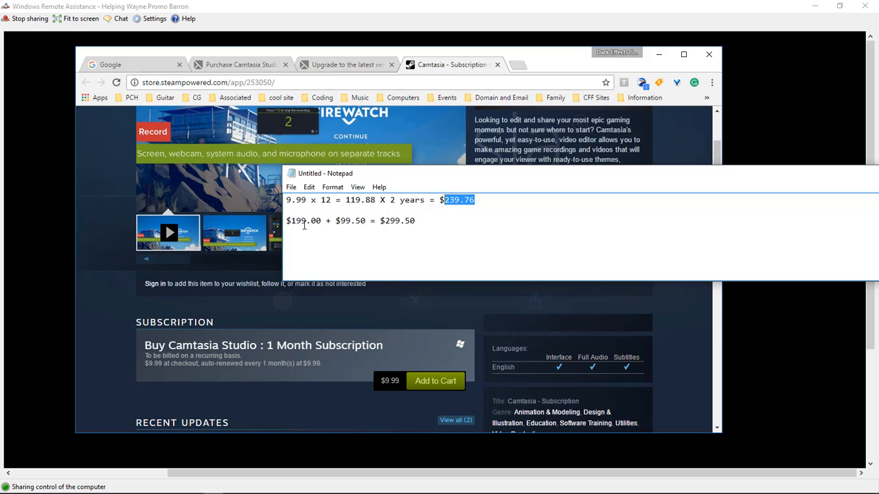
double_click(303, 221)
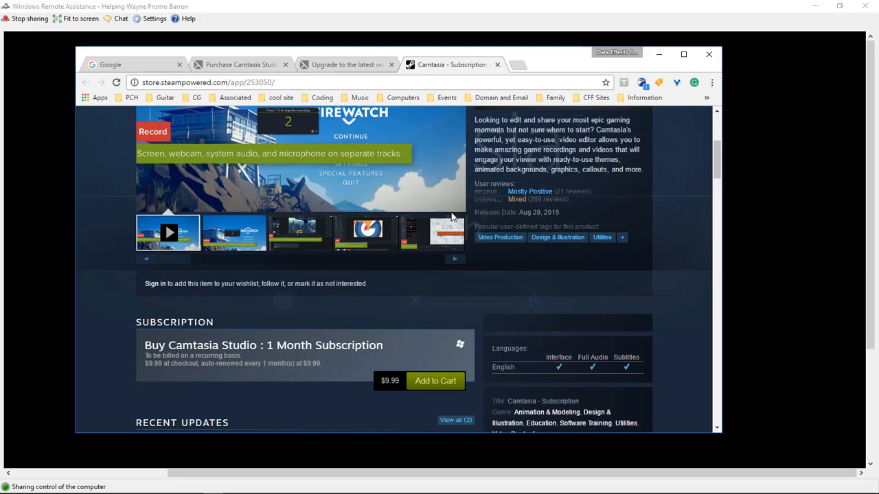
mouse_move(473, 258)
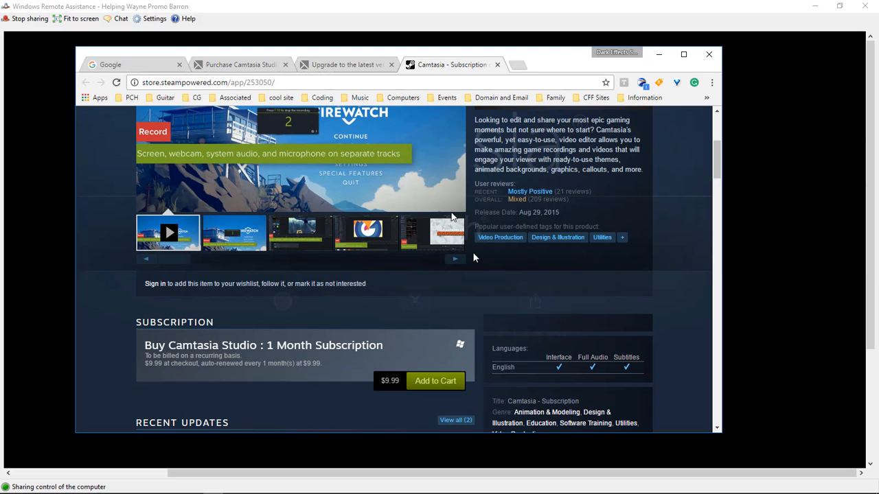
mouse_move(446, 297)
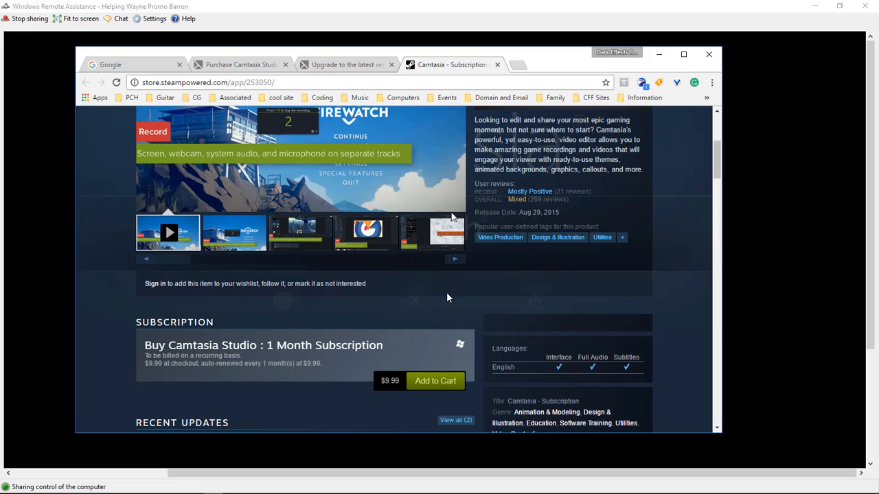
mouse_move(427, 298)
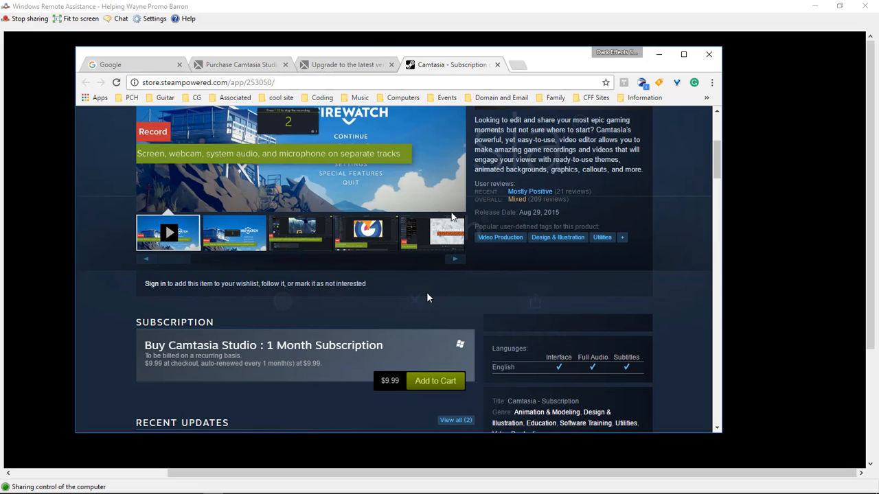
mouse_move(427, 299)
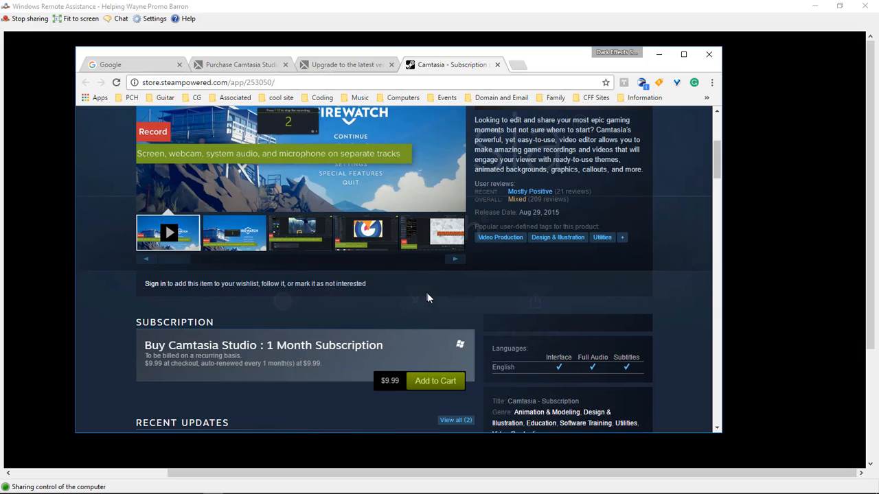
mouse_move(432, 289)
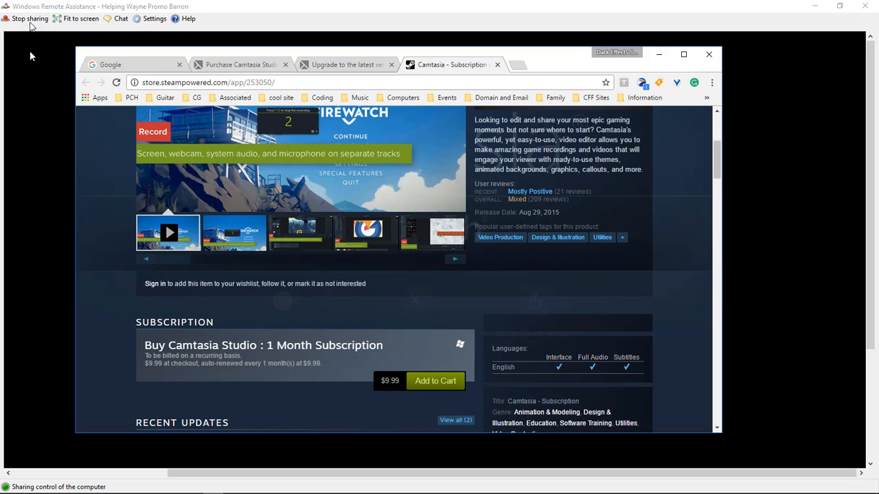
mouse_move(55, 13)
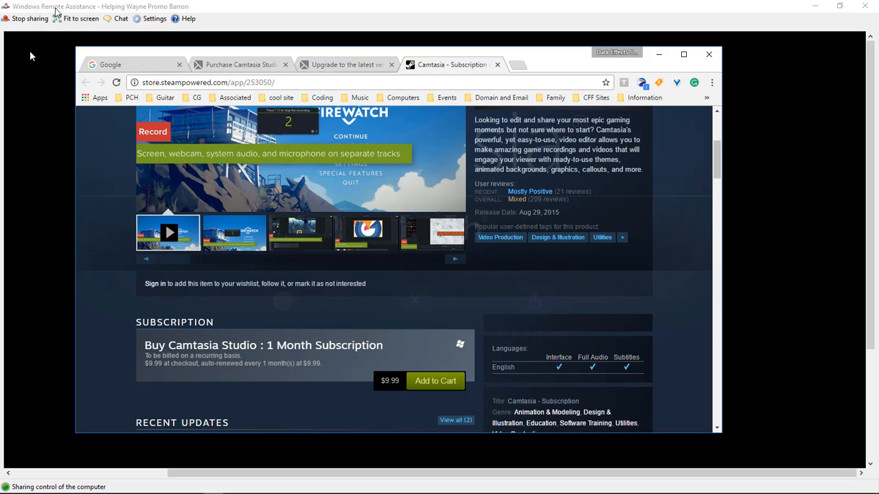
mouse_move(545, 168)
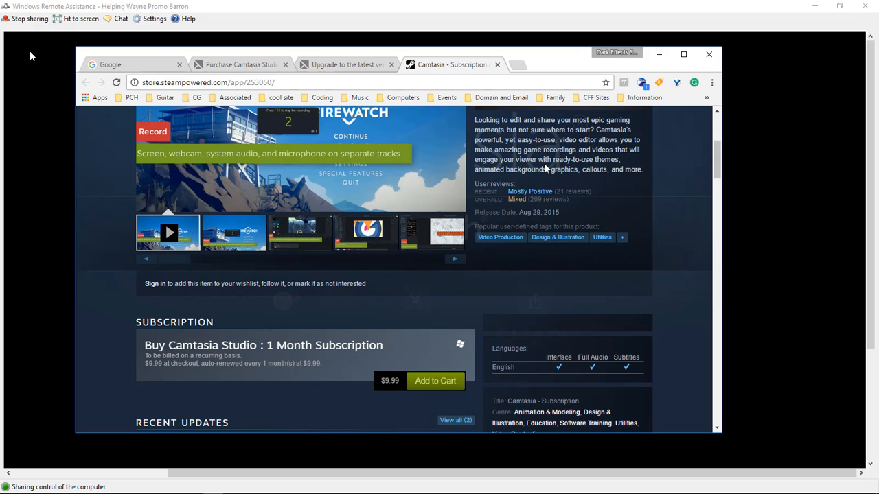
mouse_move(669, 202)
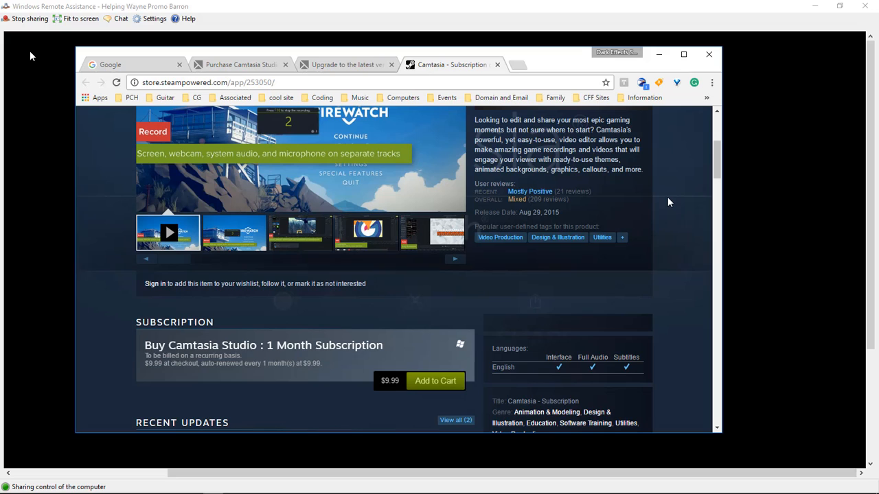
mouse_move(680, 263)
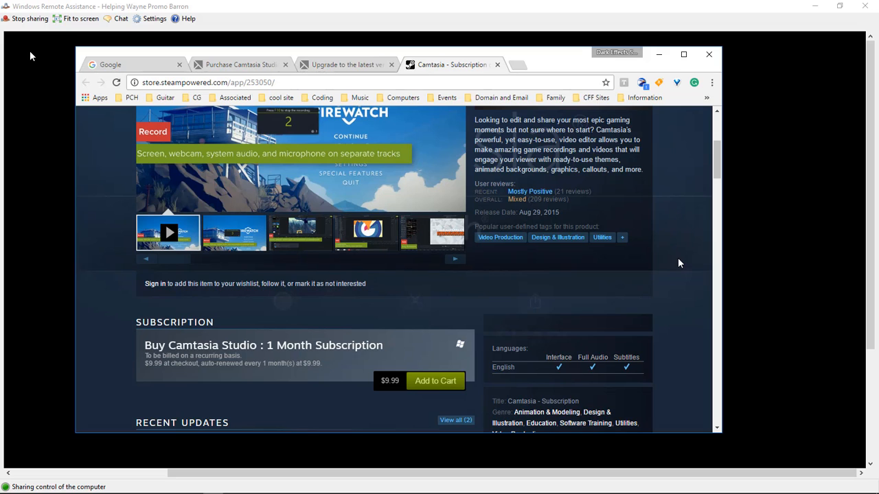
mouse_move(438, 385)
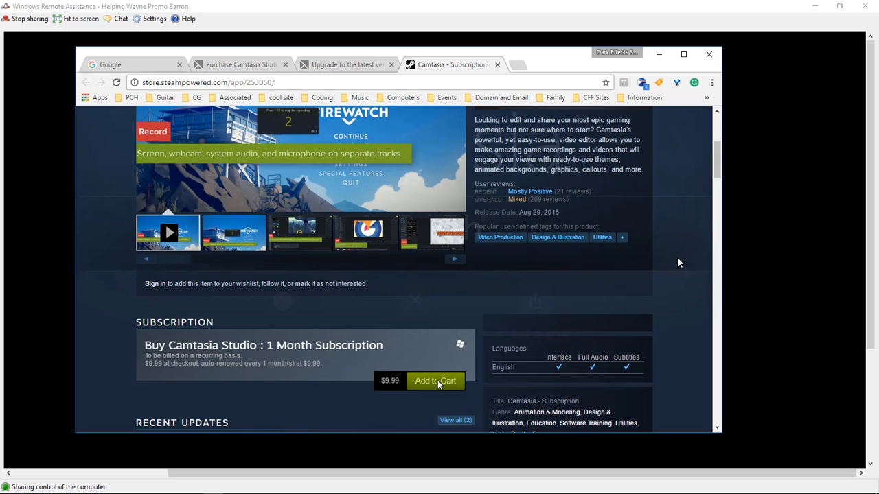
Step: Add the $9.99 Camtasia Studio 1 Month Subscription to the cart and proceed to Steam sign-in
left_click(435, 381)
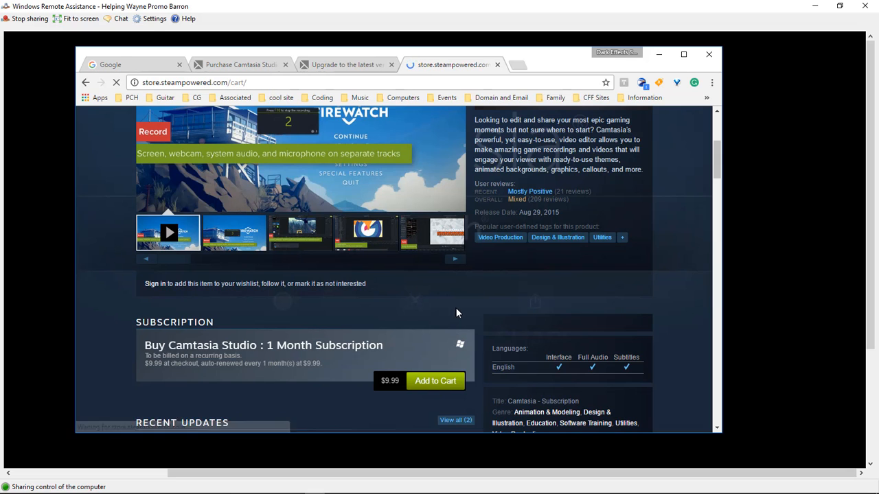
left_click(435, 381)
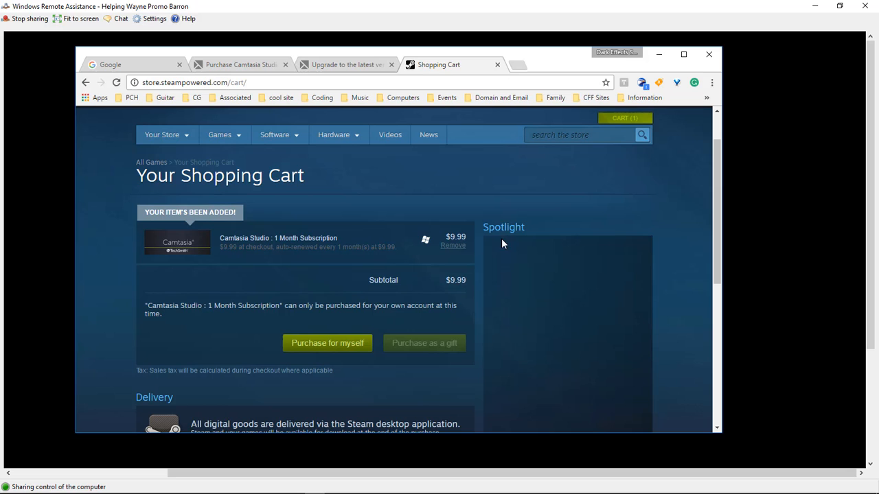
mouse_move(327, 343)
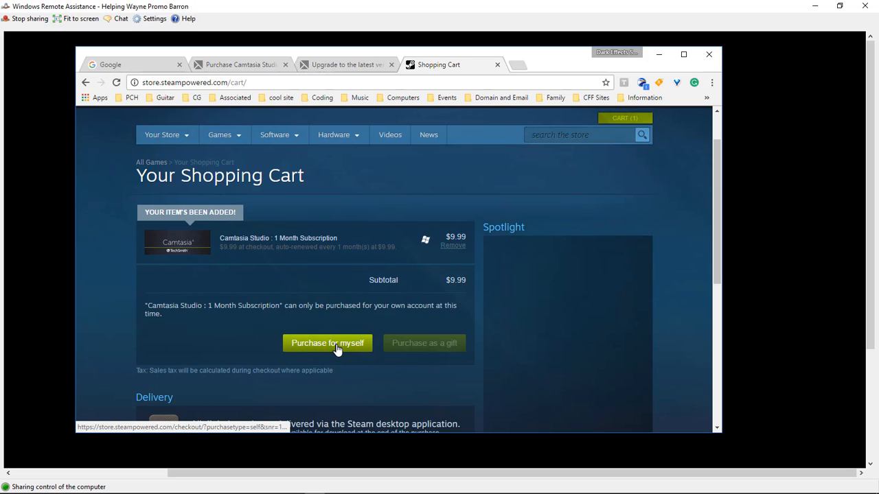
scroll("down", 3)
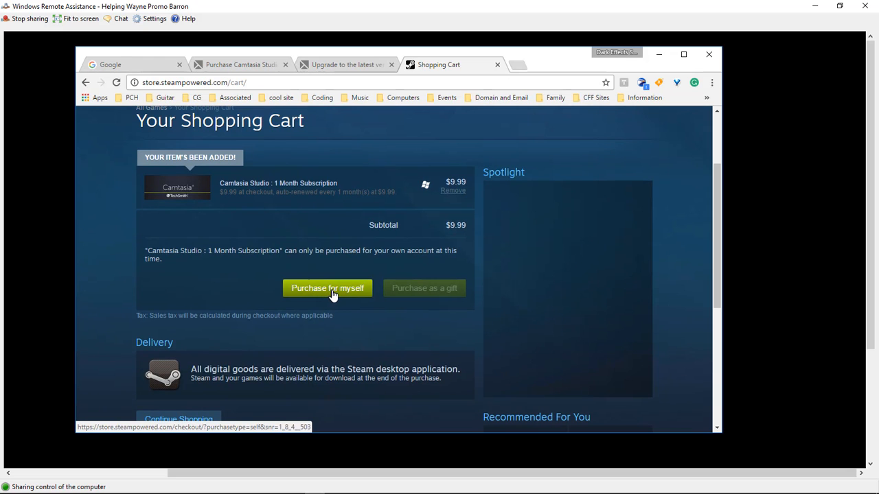
left_click(327, 288)
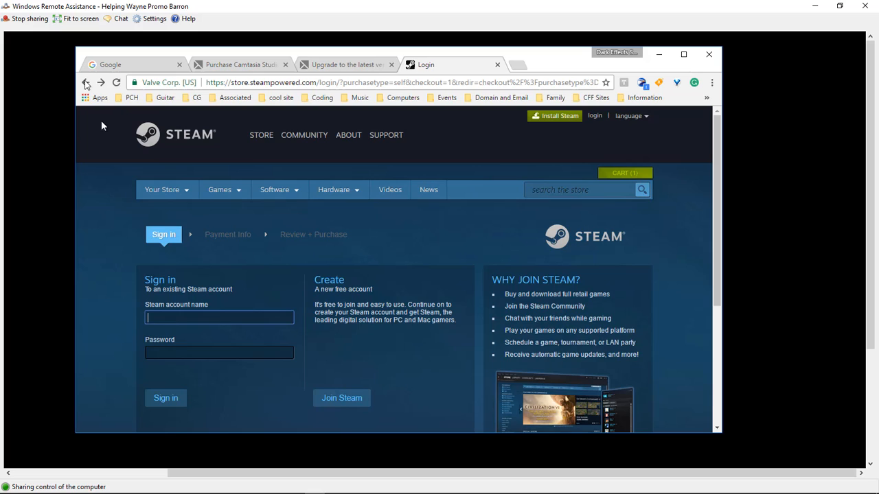
type("carrzkiss")
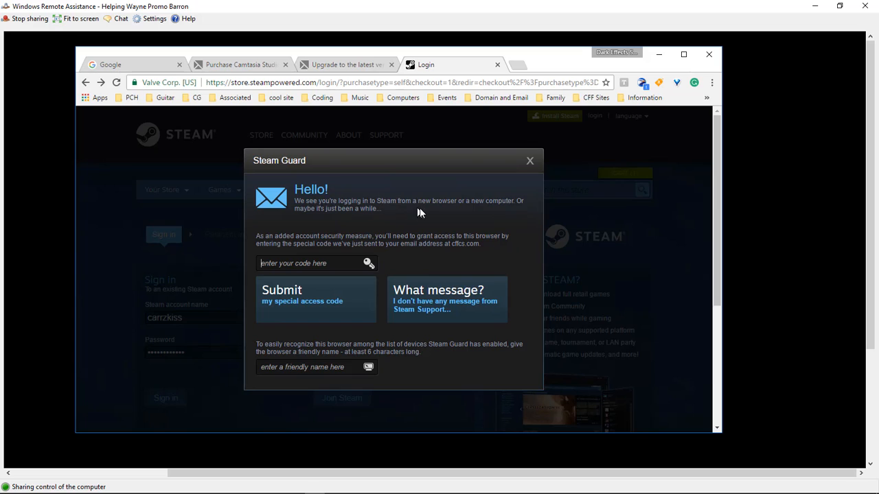
mouse_move(494, 213)
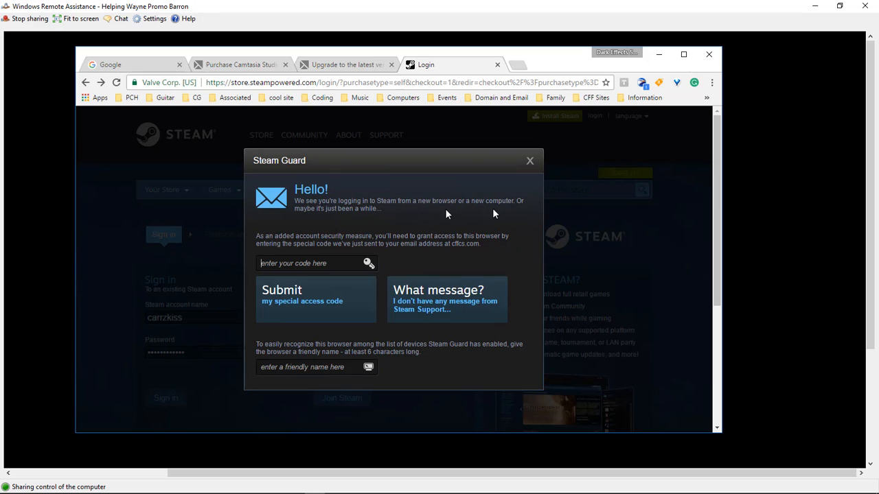
mouse_move(376, 222)
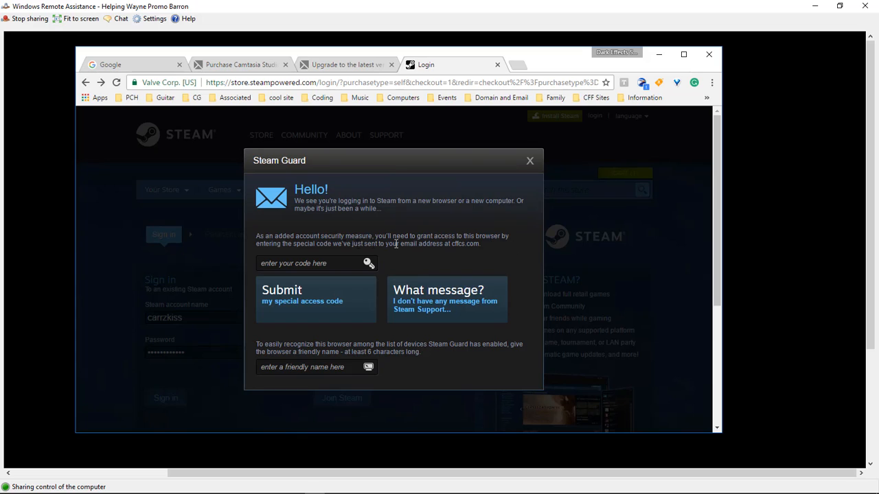
mouse_move(364, 248)
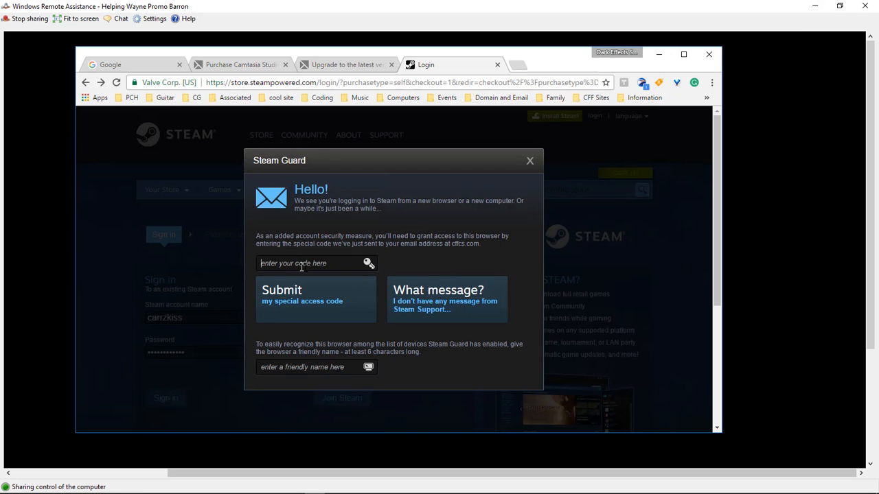
left_click(309, 263)
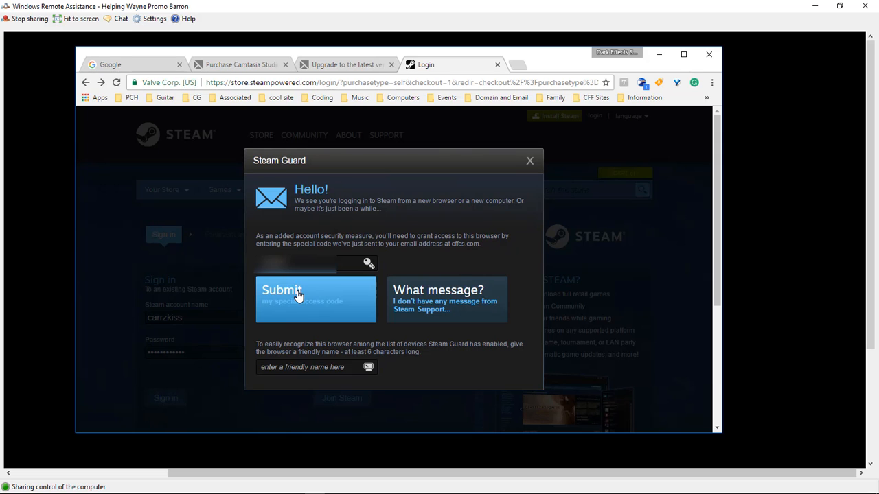
left_click(299, 295)
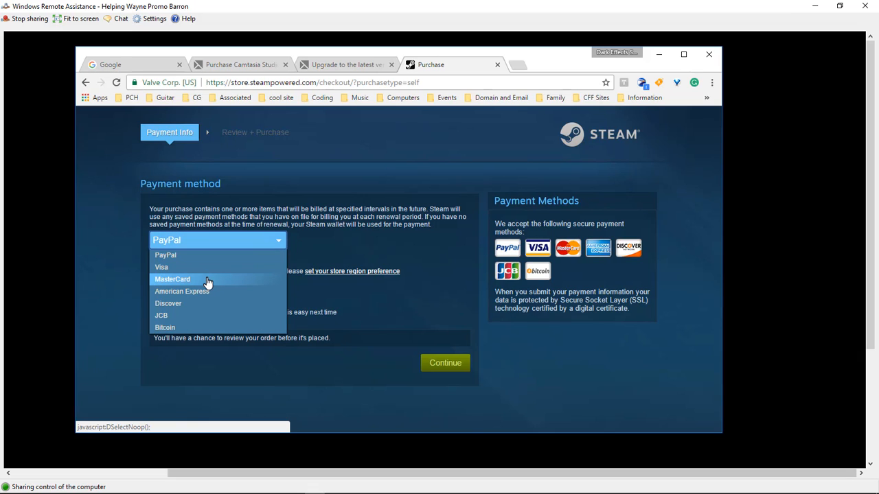
Step: Choose a payment method, enter card and billing details with saving enabled, and continue
left_click(172, 278)
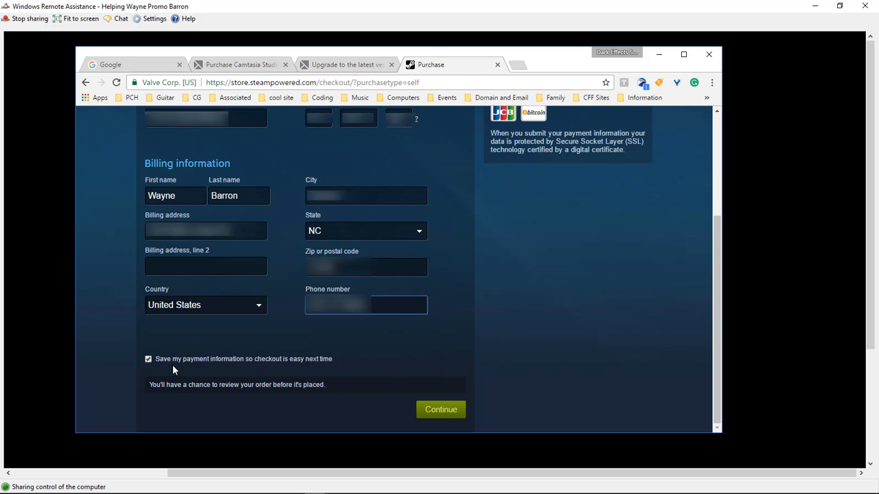
left_click(441, 409)
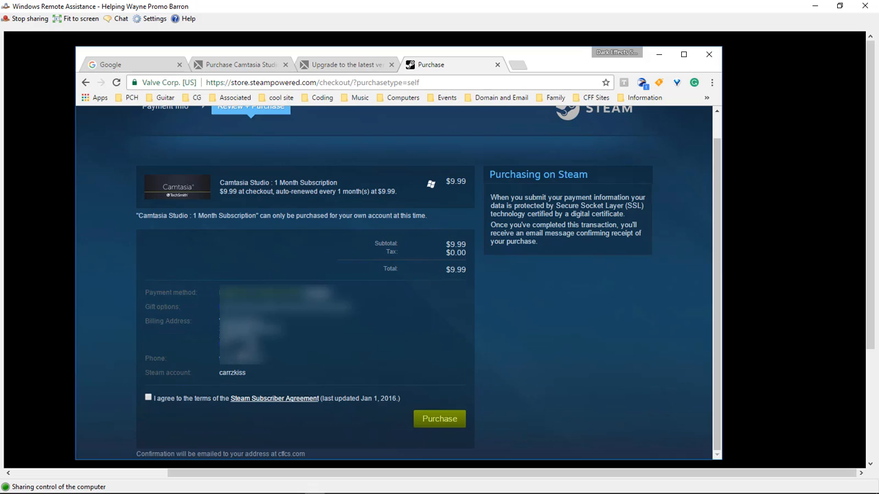
mouse_move(280, 383)
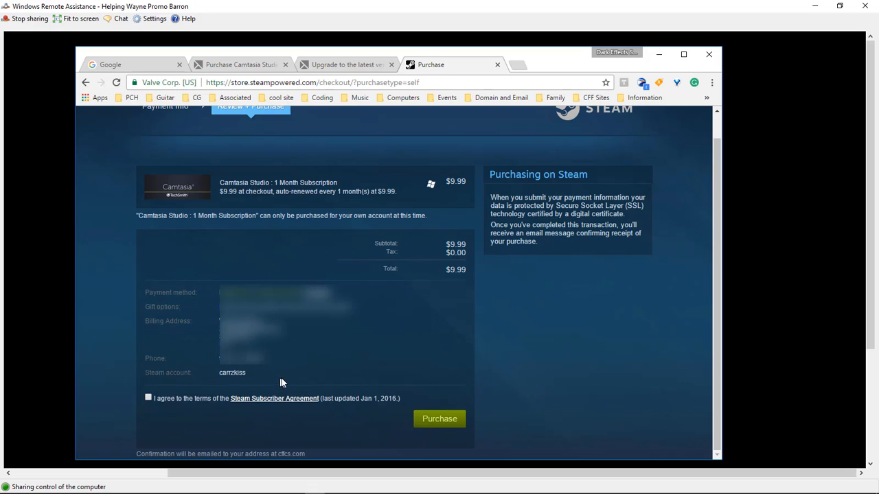
mouse_move(375, 381)
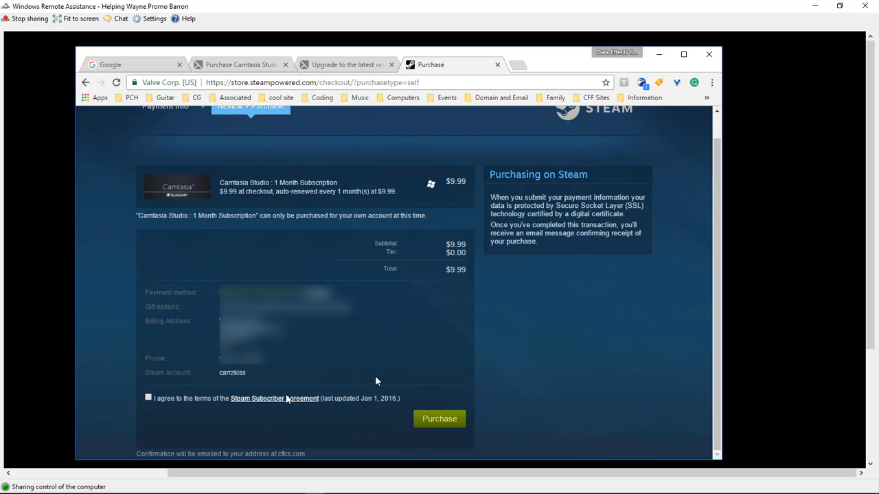
Step: Accept the Steam Subscriber Agreement and buy the $9.99 Camtasia subscription
left_click(148, 399)
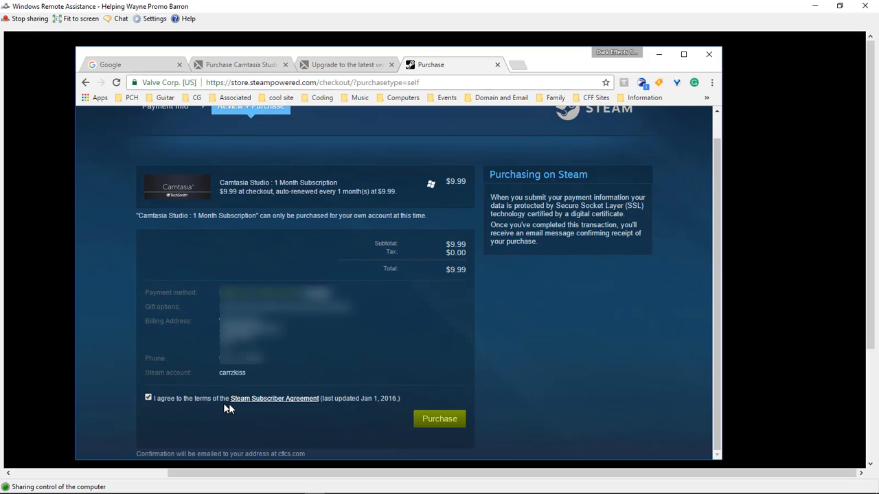
mouse_move(306, 411)
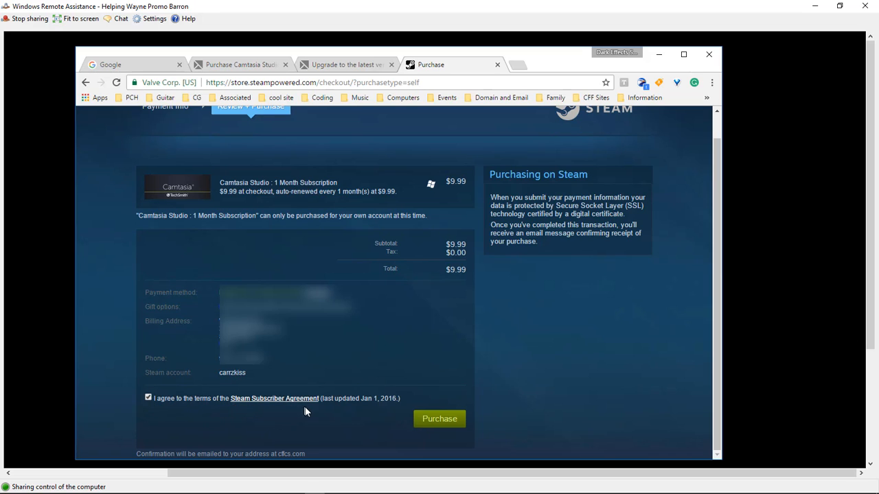
mouse_move(447, 418)
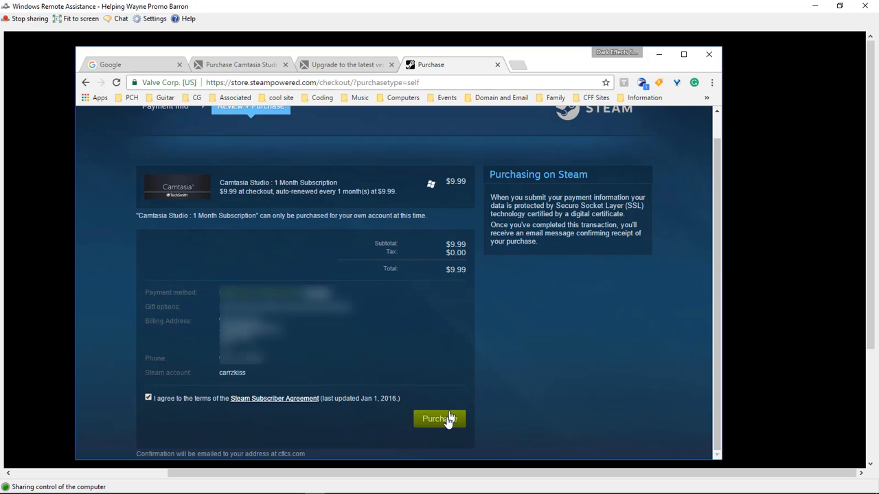
left_click(439, 419)
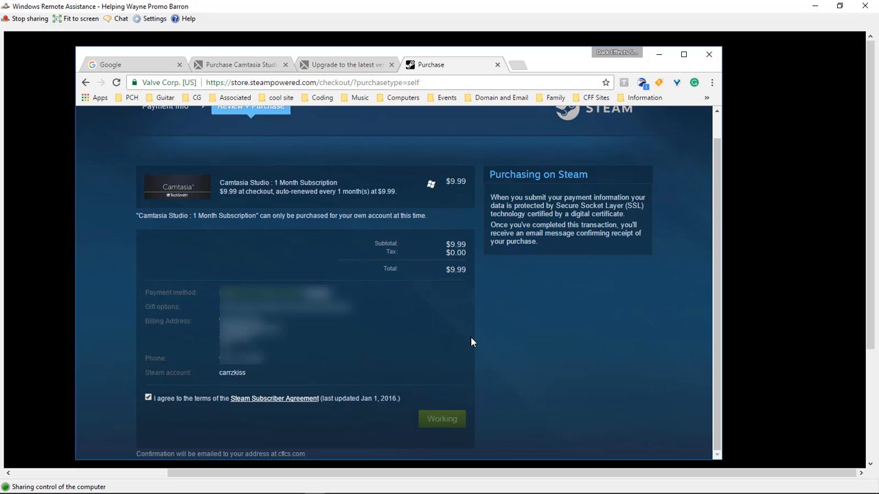
left_click(442, 419)
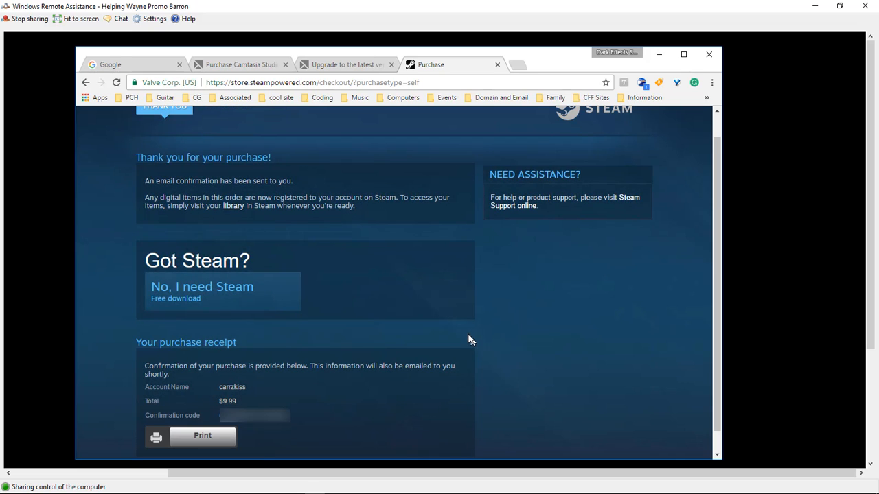
mouse_move(293, 421)
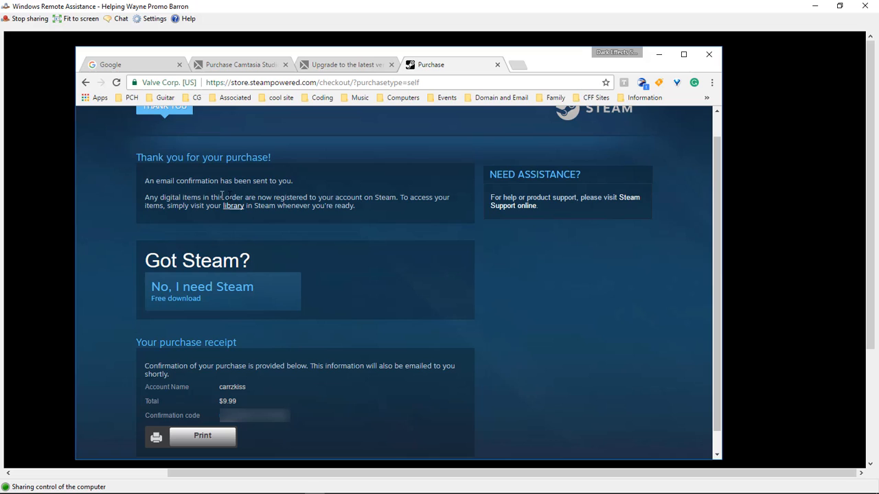
mouse_move(348, 198)
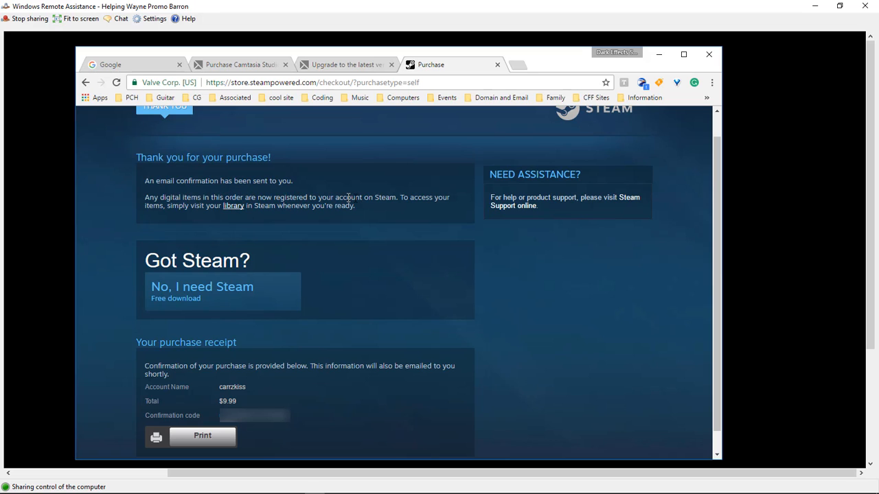
mouse_move(192, 235)
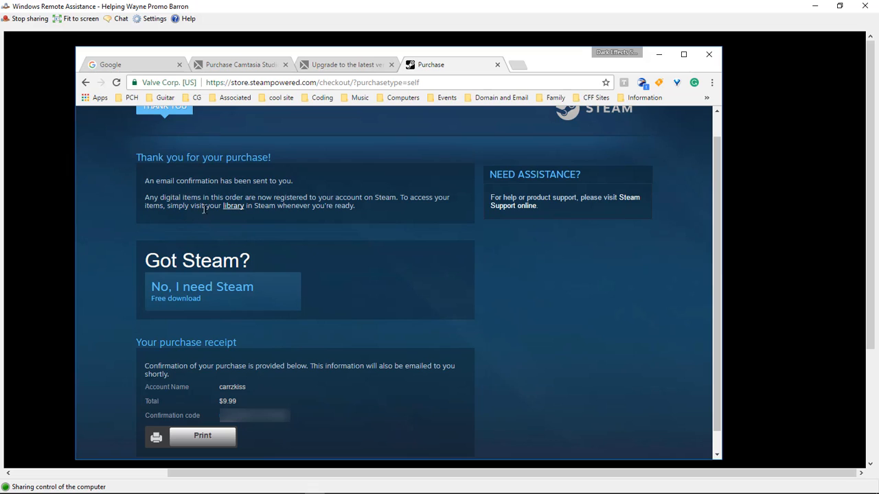
mouse_move(312, 209)
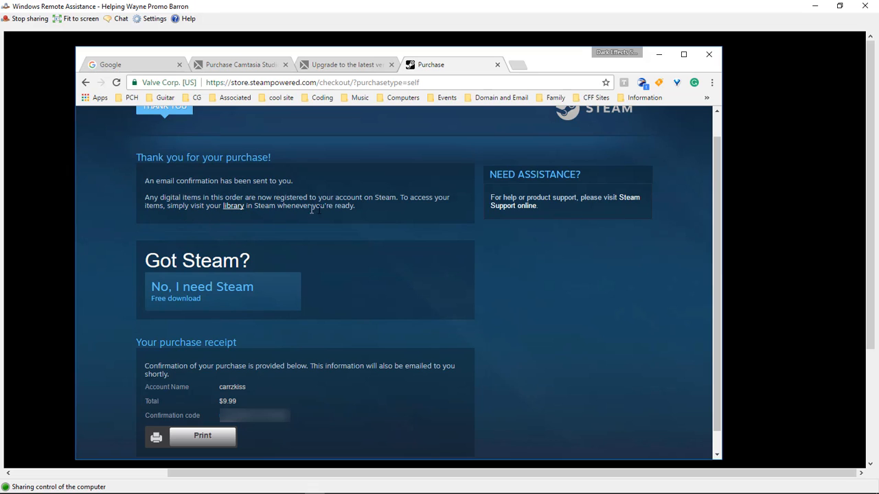
mouse_move(182, 374)
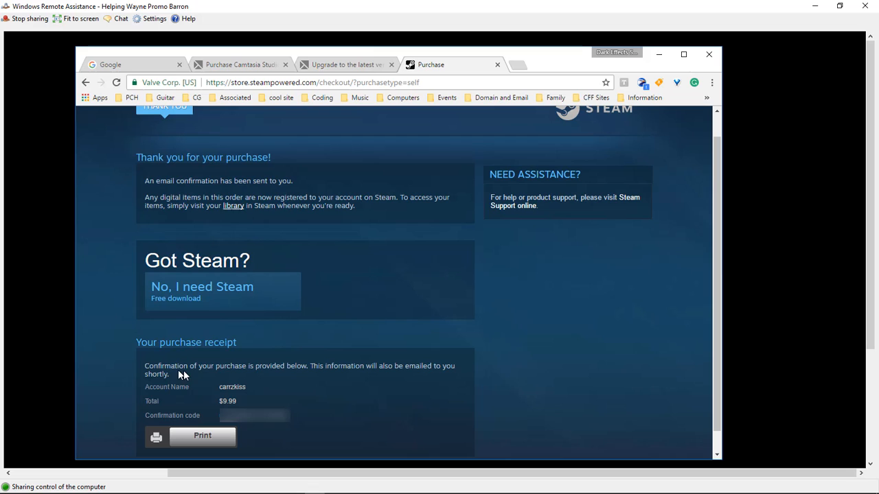
mouse_move(293, 377)
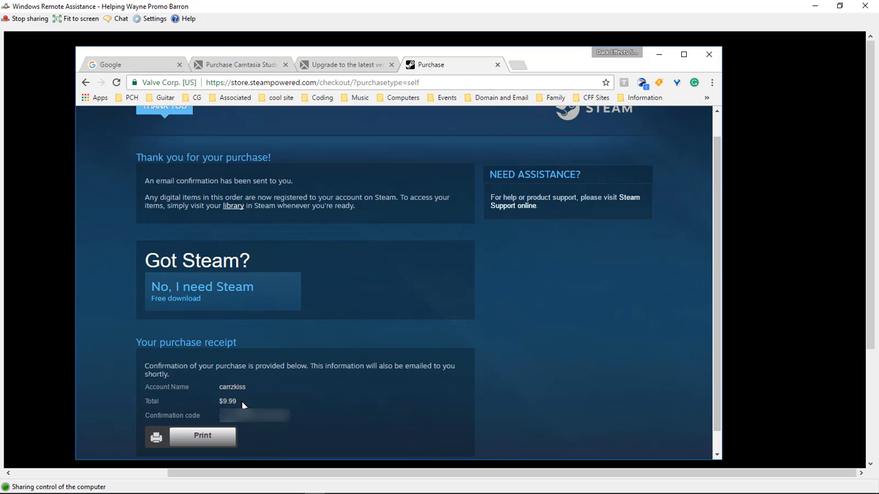
mouse_move(310, 410)
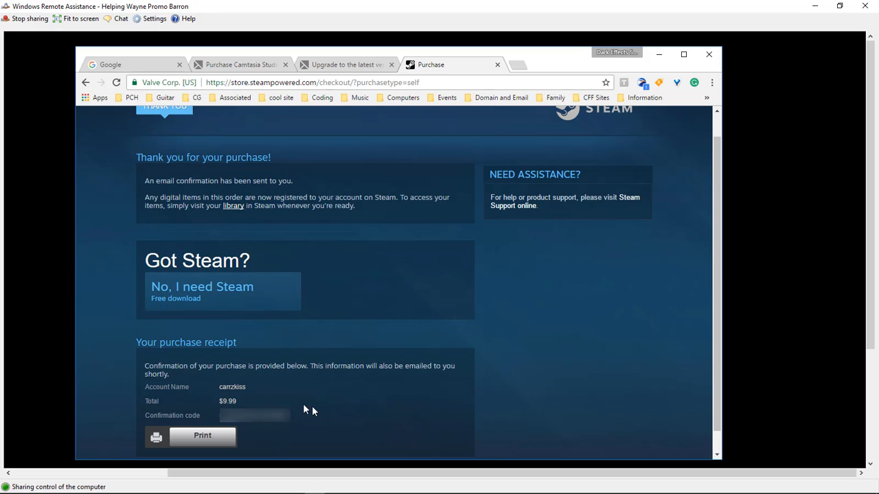
mouse_move(212, 295)
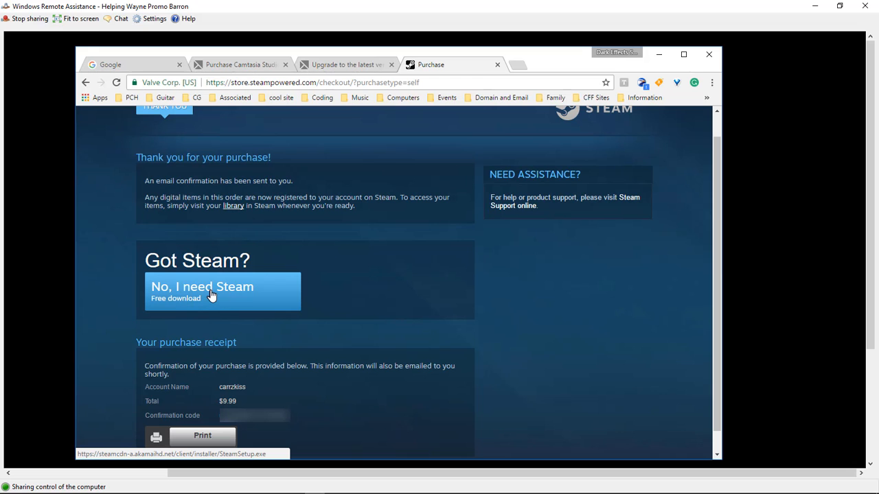
Step: Log the Steam client into the 'carr' account and authorize this computer via Steam Guard
left_click(222, 291)
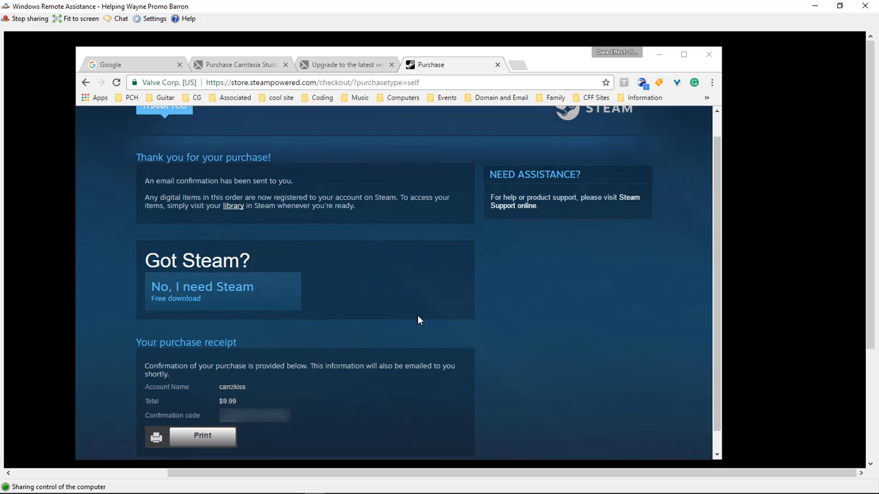
left_click(202, 292)
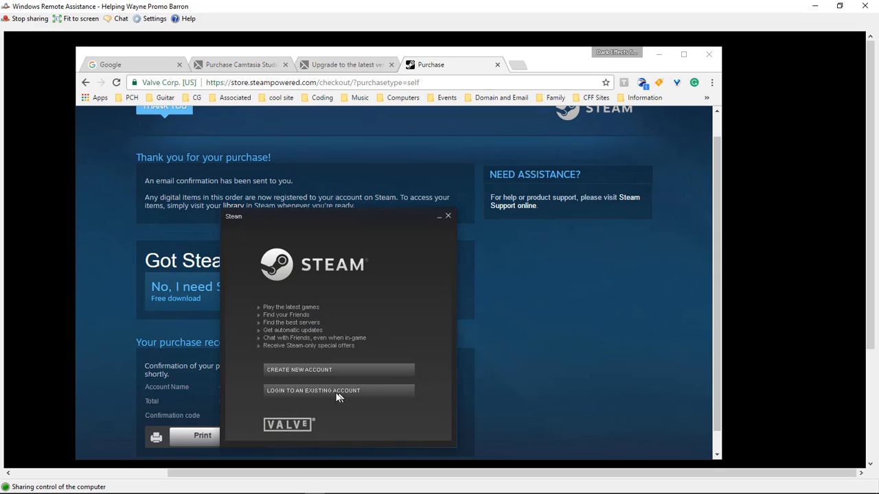
mouse_move(299, 397)
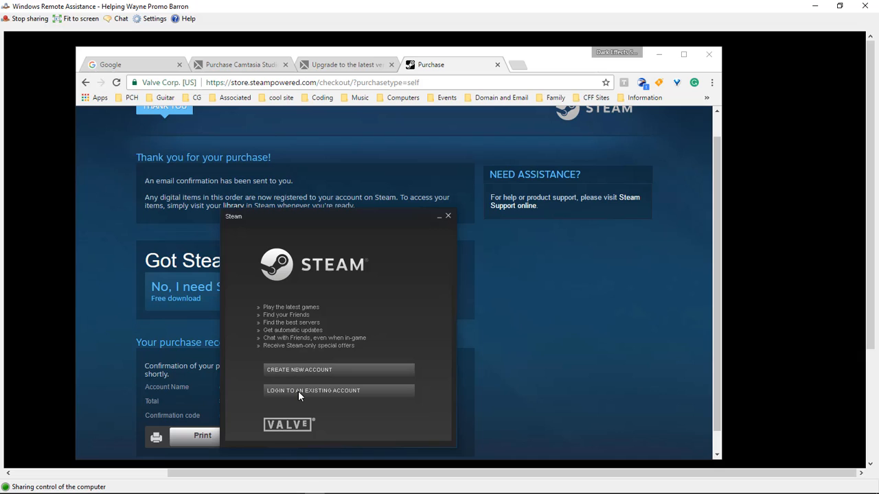
type("carrzkiss")
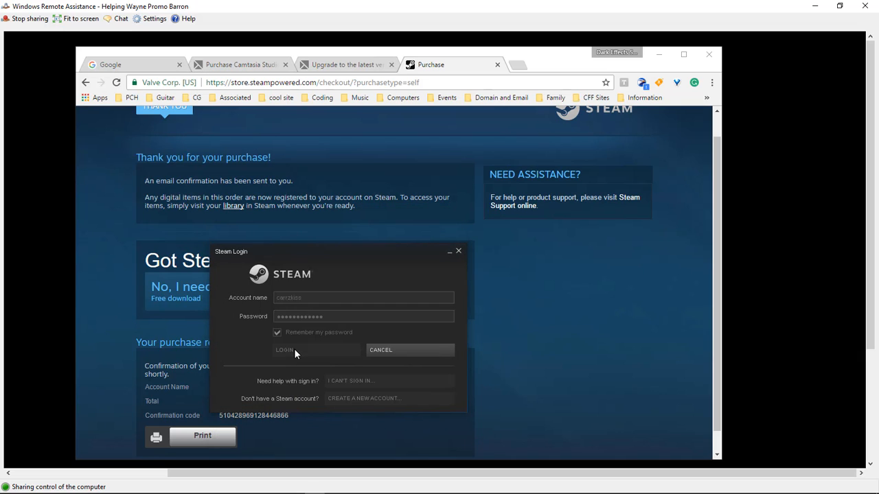
left_click(284, 350)
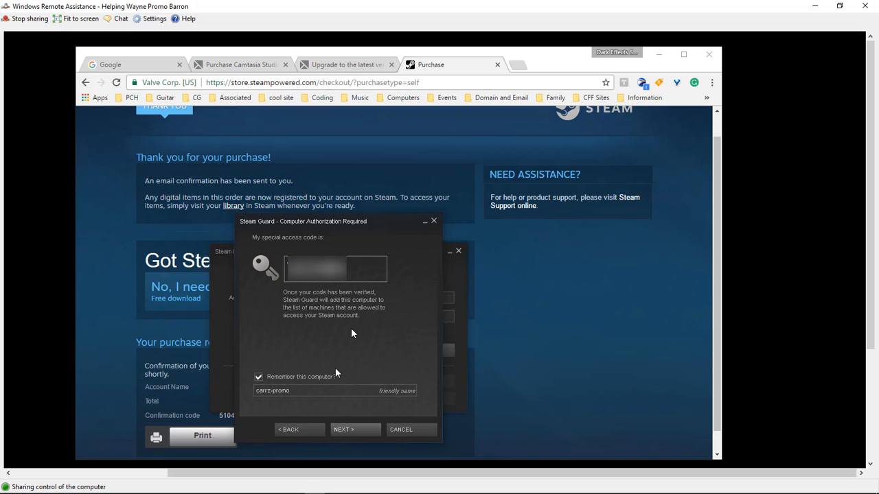
left_click(401, 429)
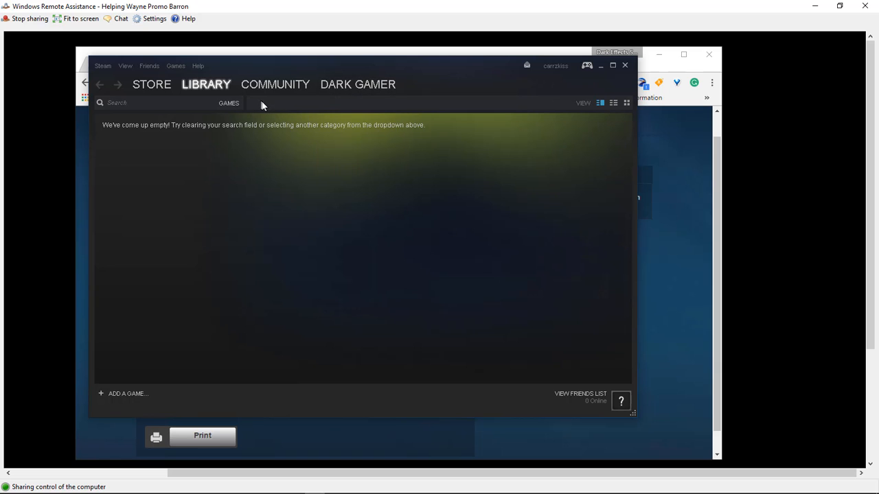
Step: Filter the library to Software and start installing Camtasia (337 MB download)
left_click(206, 84)
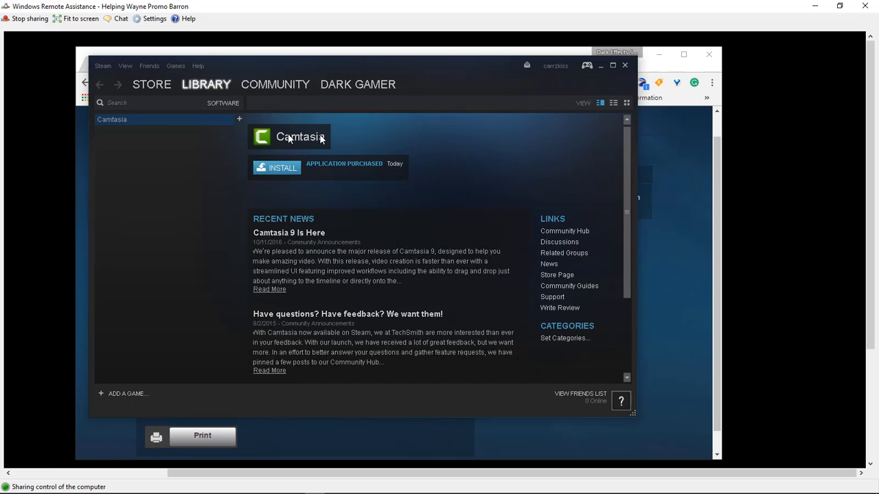
mouse_move(364, 234)
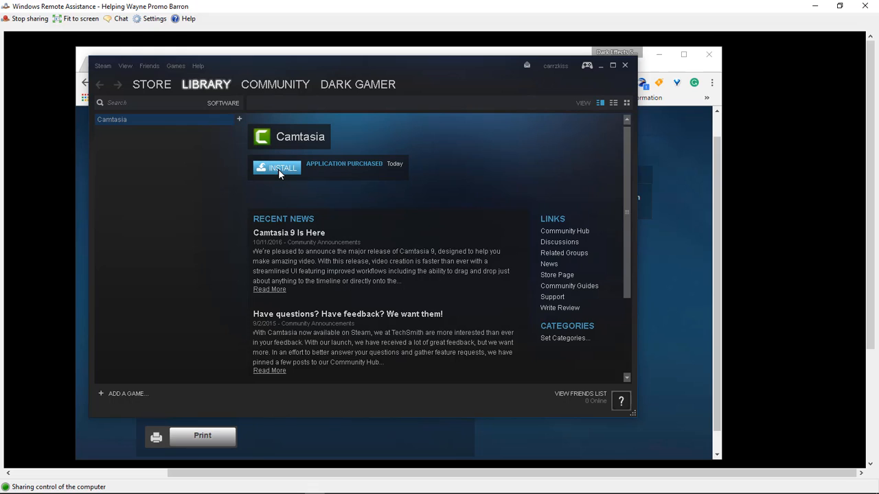
left_click(276, 167)
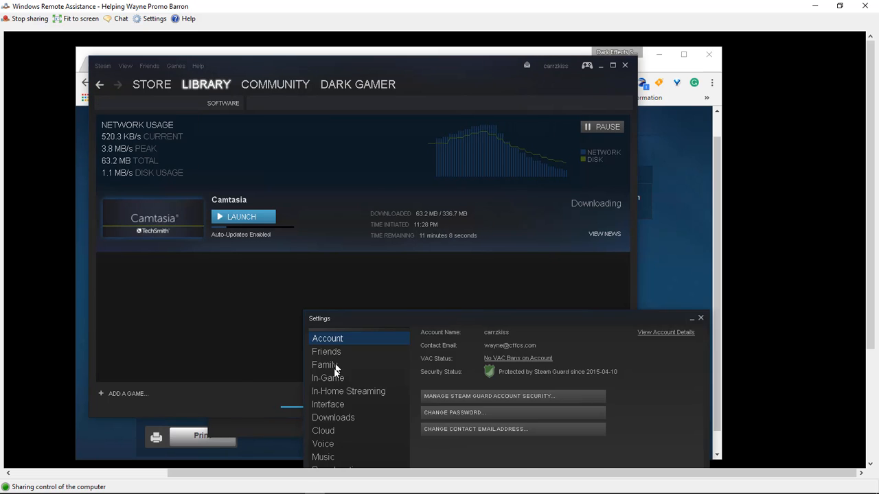
left_click(333, 418)
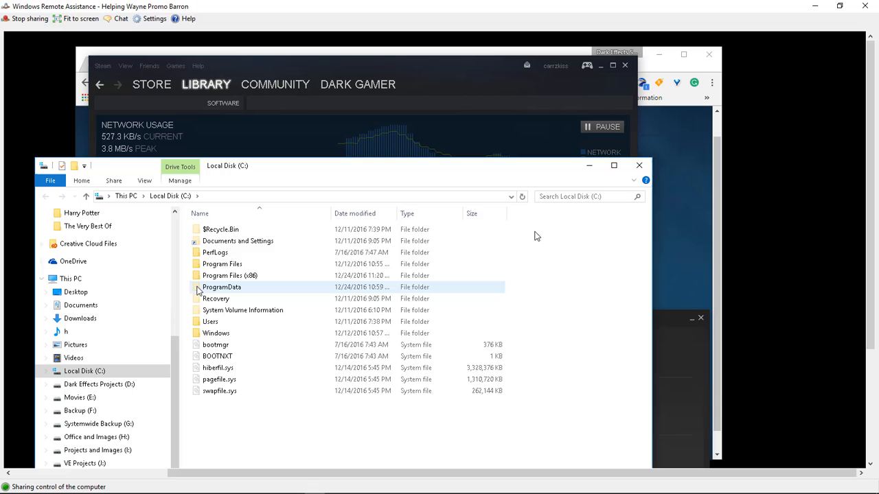
Step: Navigate to Steam\steamapps\downloading\253050\Installer and select CamtasiaInstaller_x64_ENU.msi
left_click(222, 264)
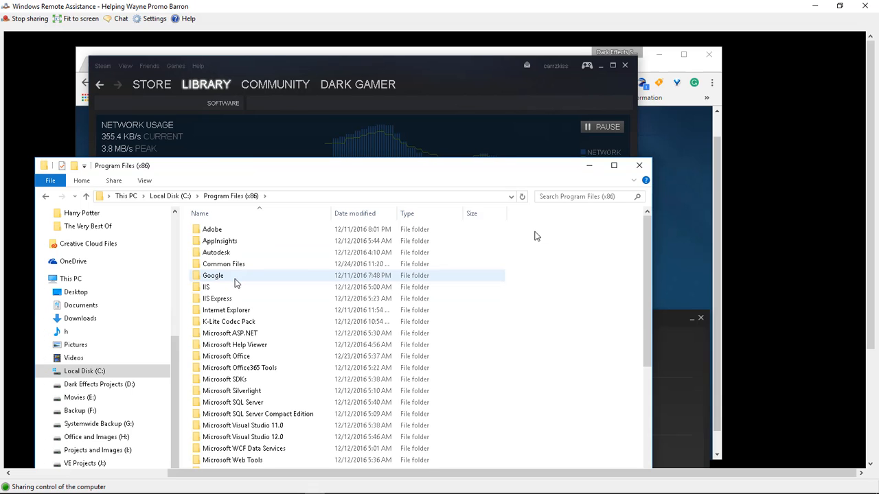
scroll("down", 3)
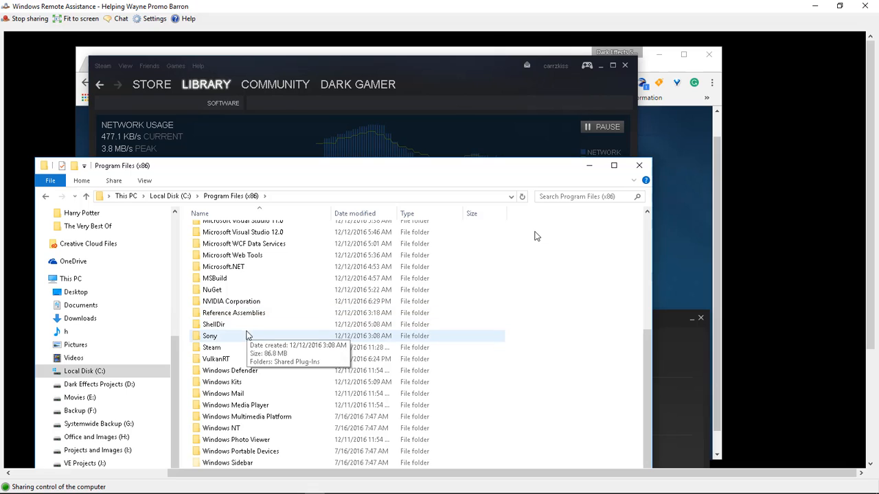
double_click(212, 348)
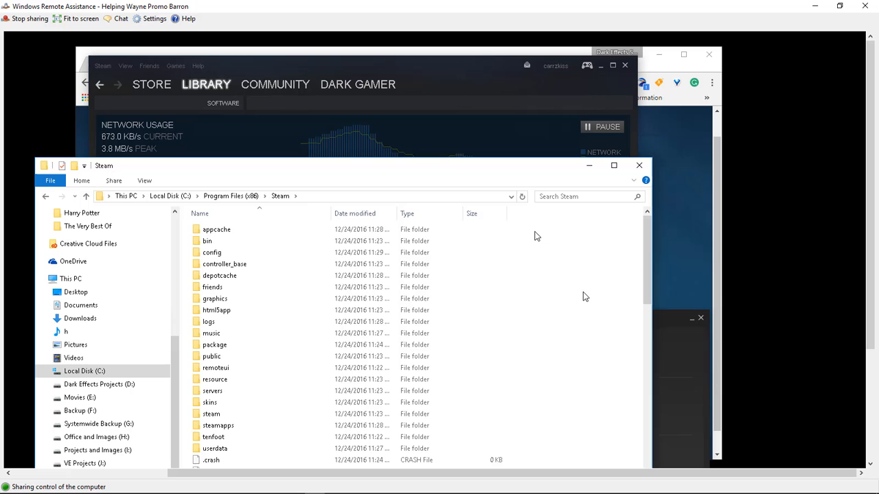
scroll("down", 3)
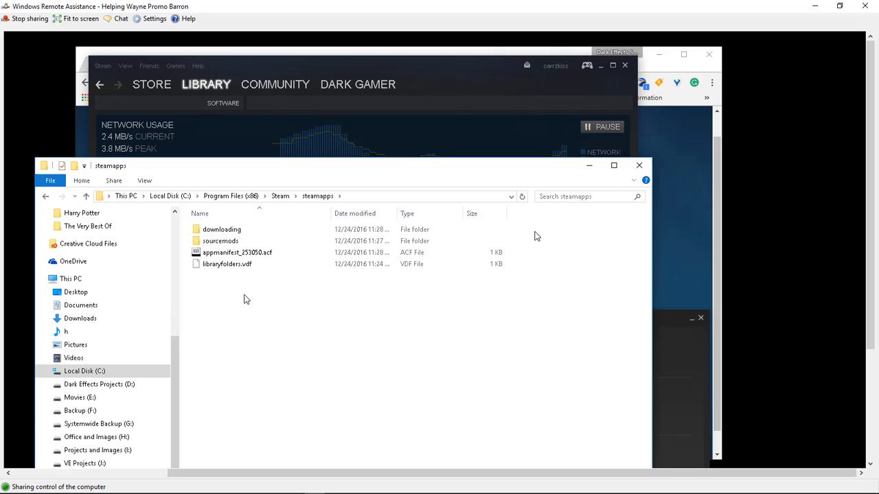
left_click(222, 229)
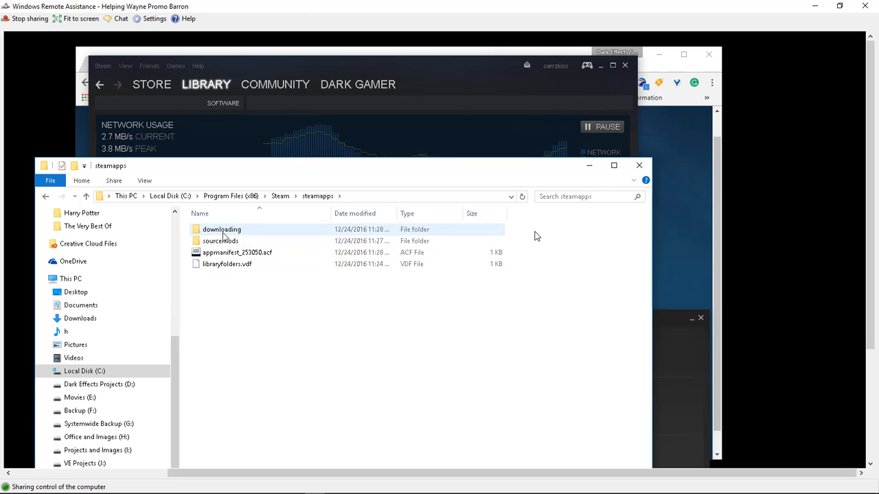
double_click(222, 229)
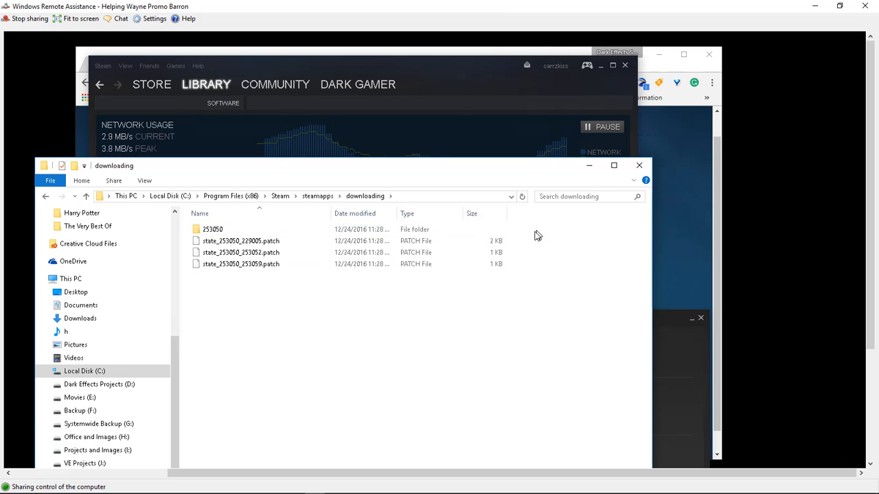
double_click(213, 229)
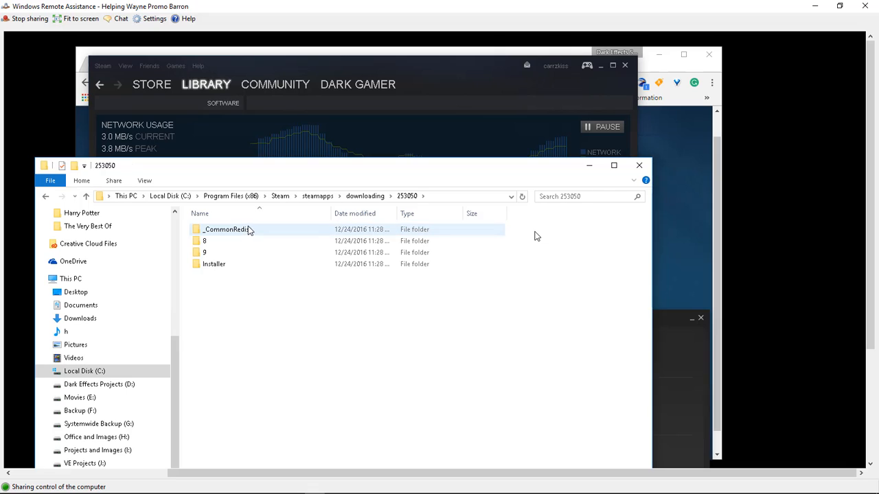
mouse_move(227, 257)
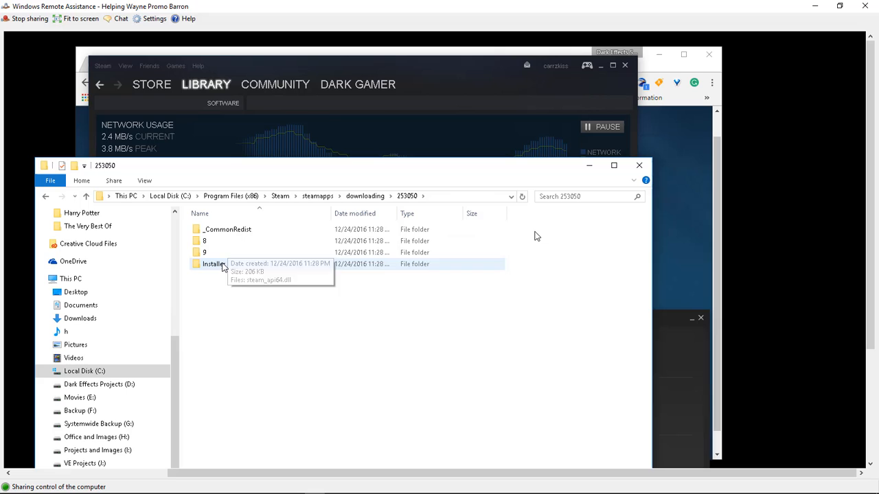
double_click(214, 264)
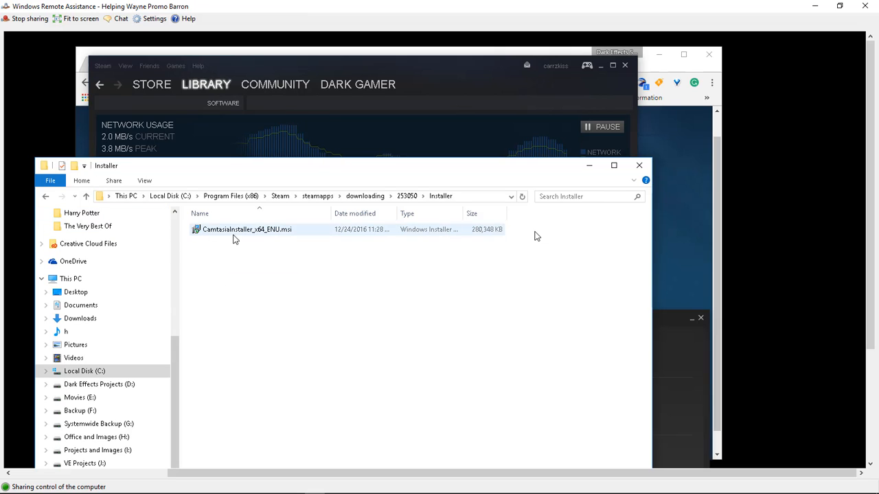
left_click(247, 230)
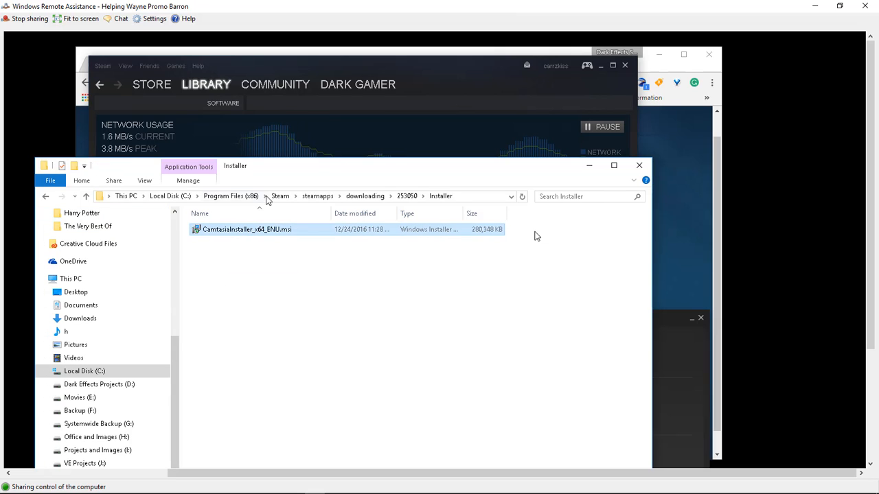
mouse_move(230, 186)
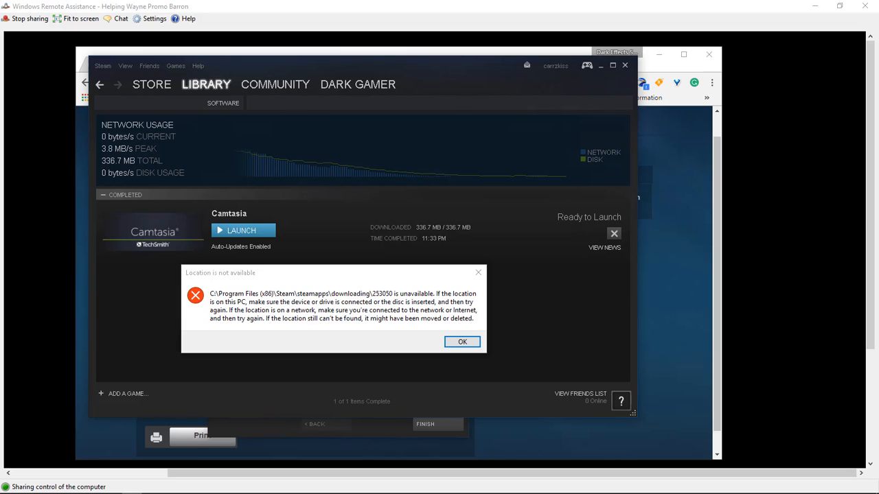
mouse_move(359, 289)
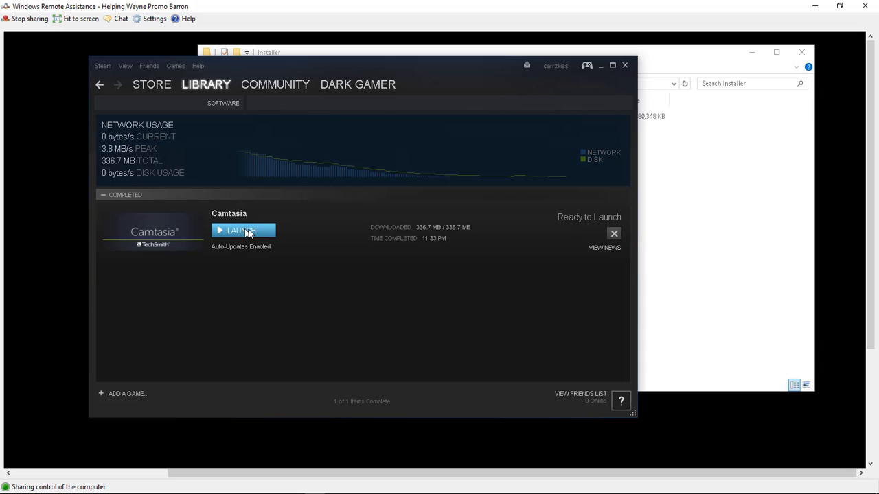
Step: Launch Camtasia from the Steam library and approve the Steam Client Service permission prompt
left_click(243, 230)
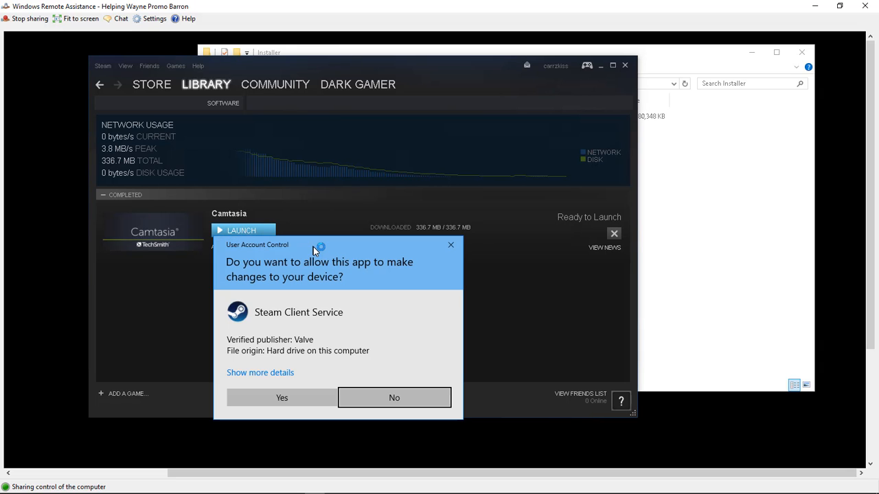
mouse_move(327, 344)
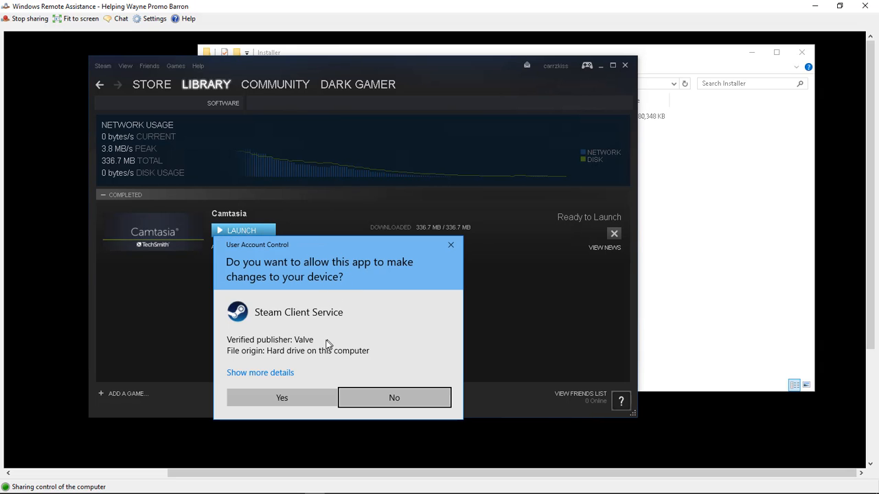
left_click(281, 398)
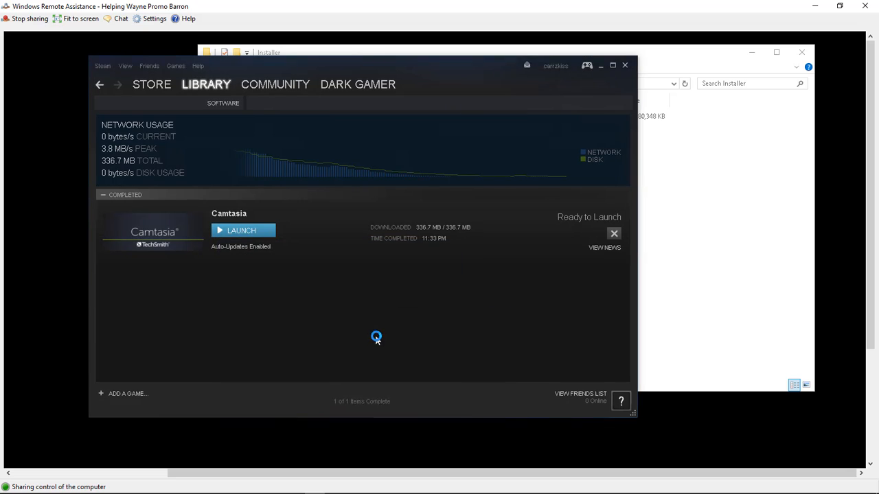
left_click(241, 230)
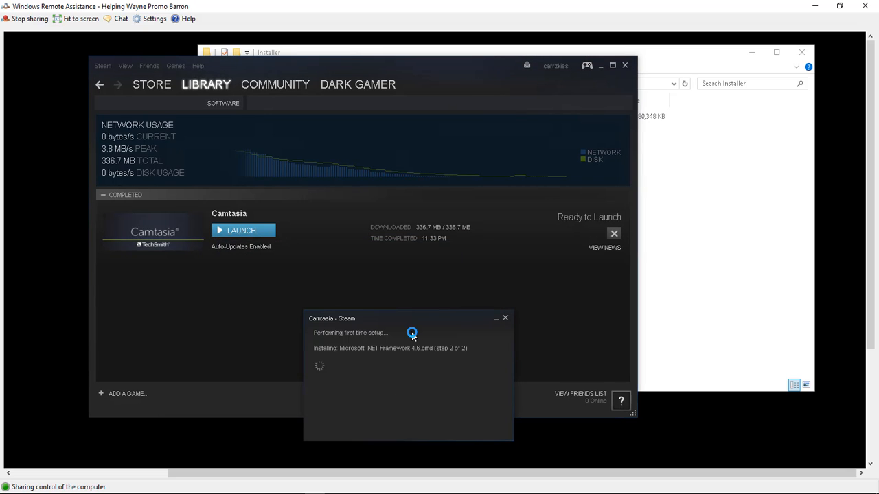